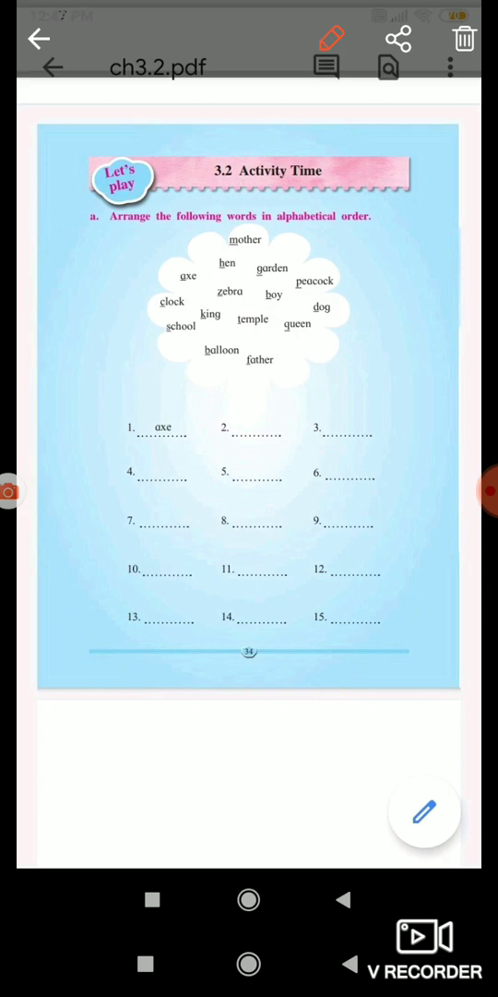
scroll("down", 3)
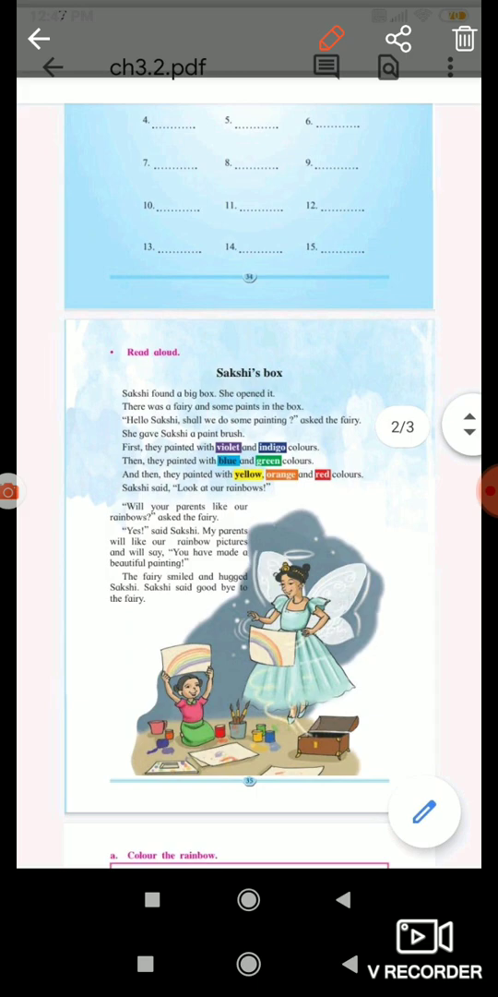
scroll("down", 3)
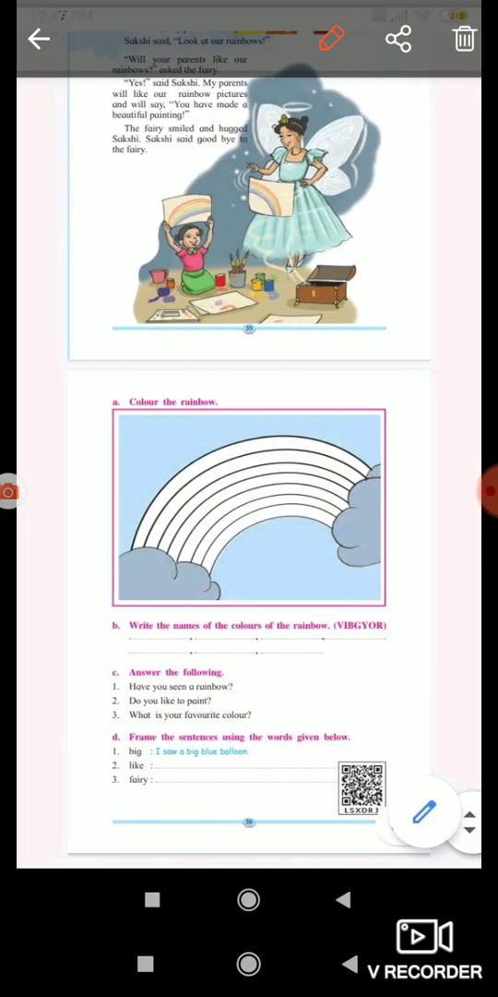